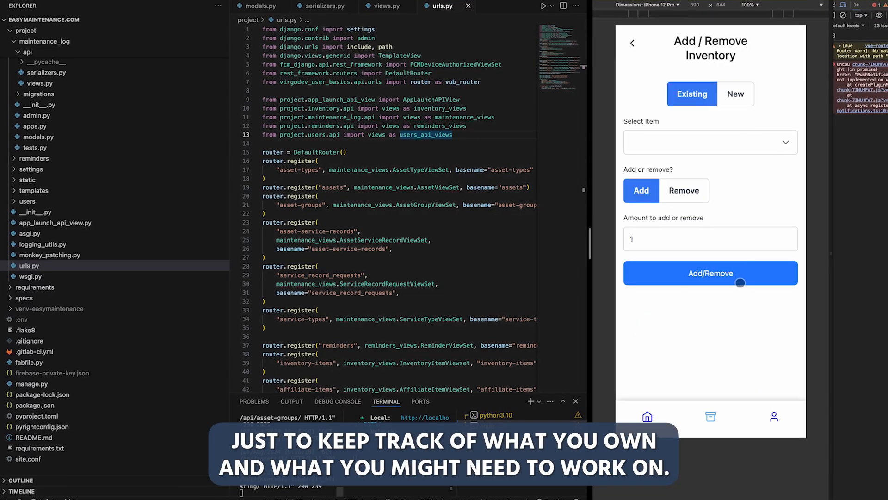
Step: Review the popUpSection SwiftUI code, then browse down paradehomes.com to its featured homes and event banner
left_click(736, 94)
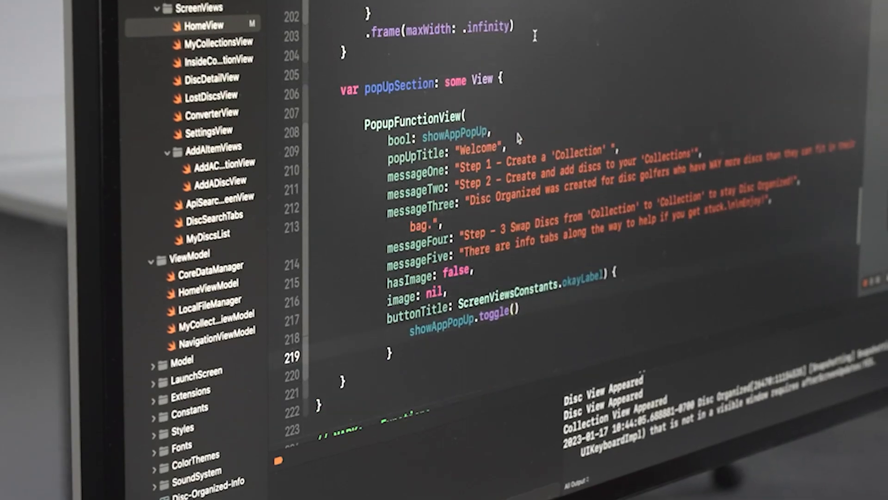
scroll("up", 3)
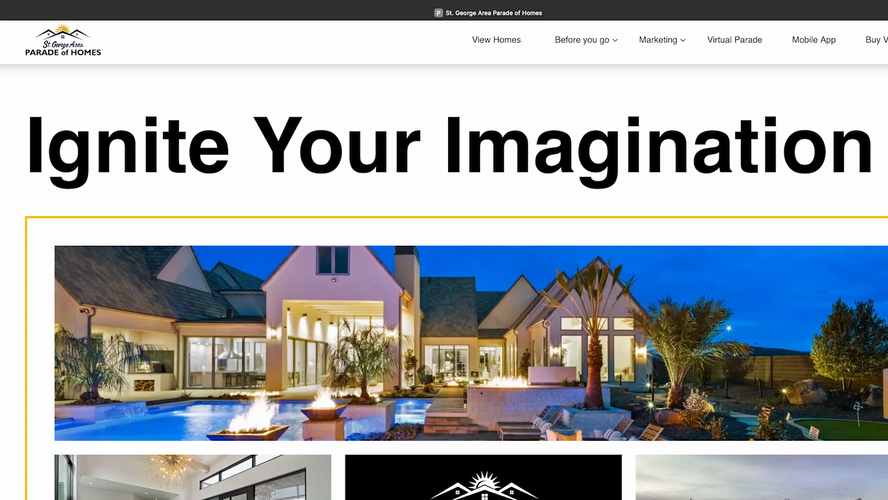
scroll("down", 3)
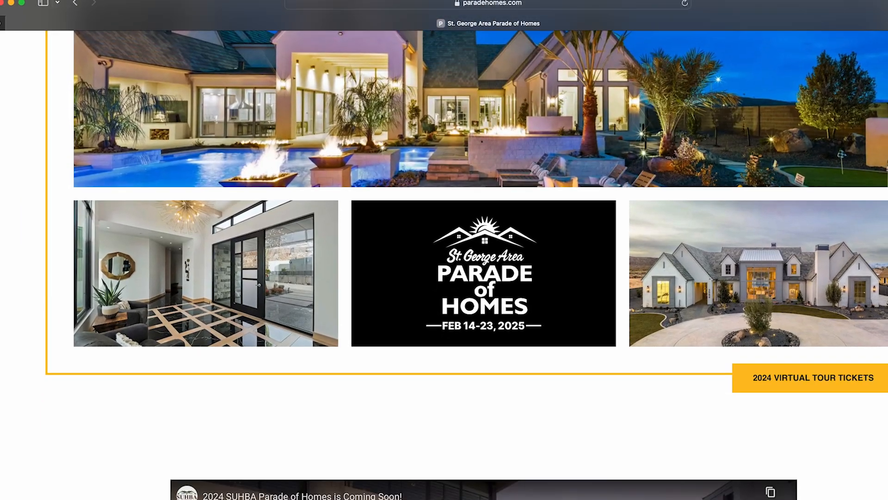